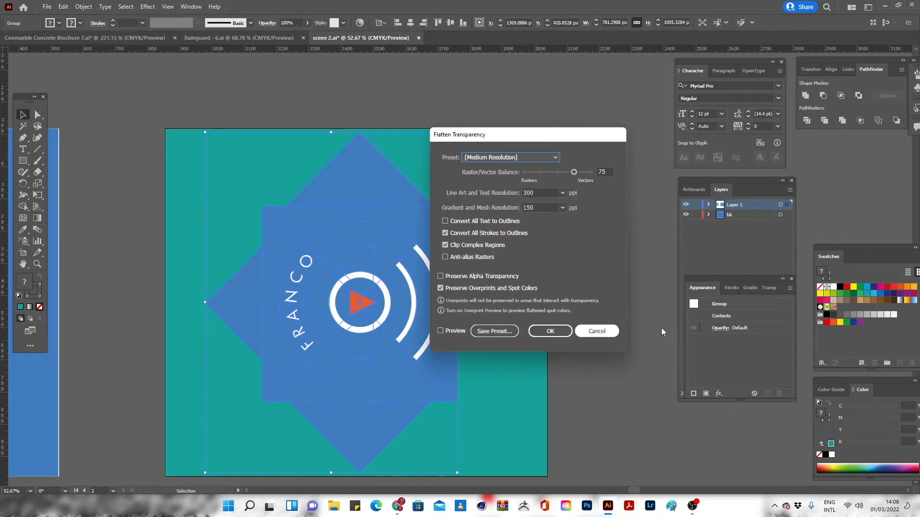
# Confirm the Medium Resolution preset in the Flatten Transparency dialog
pyautogui.click(550, 330)
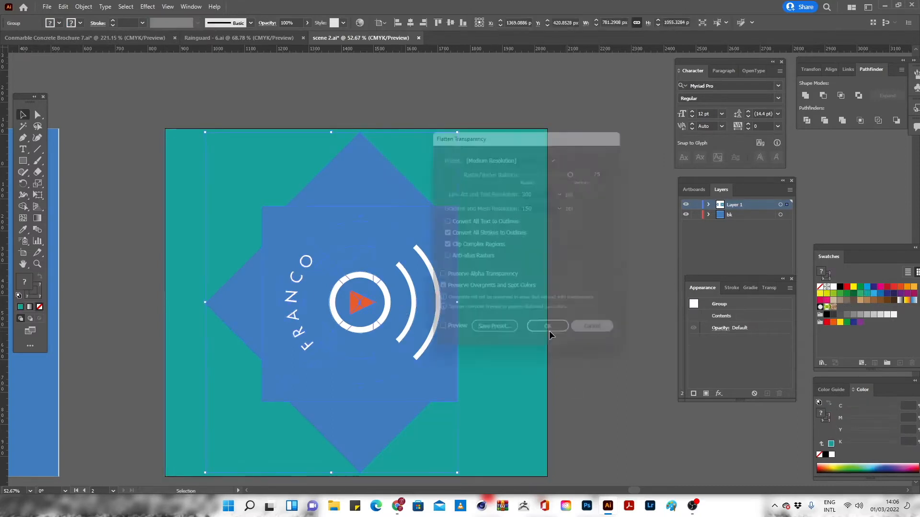
# Fill the background rectangle grey, then flatten the FRANCO logo group again at medium resolution
pyautogui.click(547, 326)
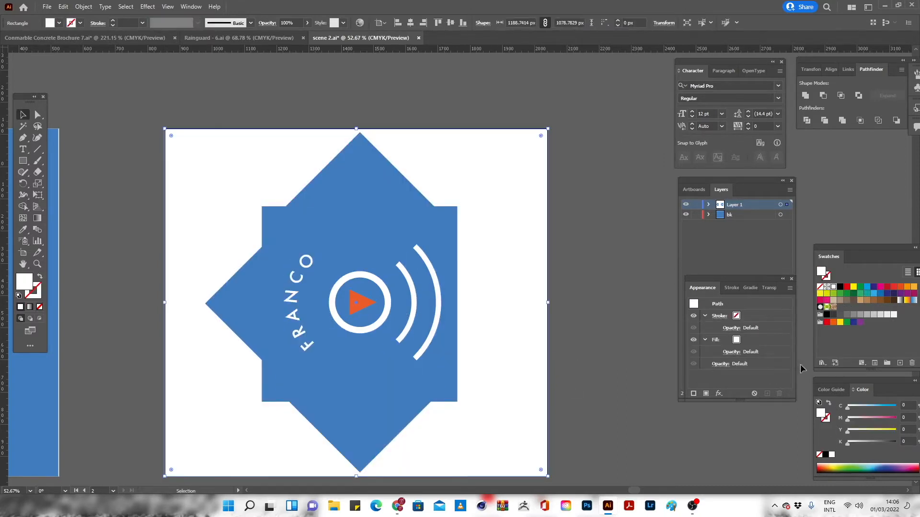
pyautogui.moveTo(858, 314)
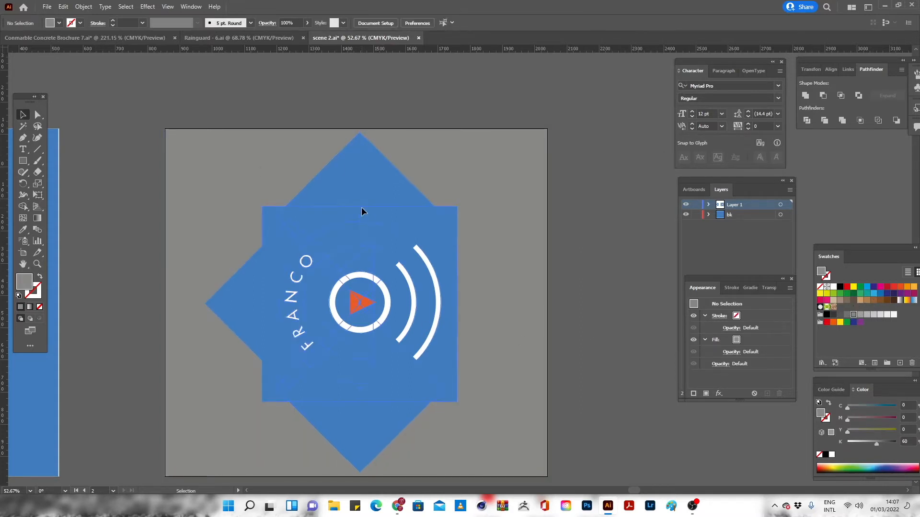
pyautogui.click(91, 6)
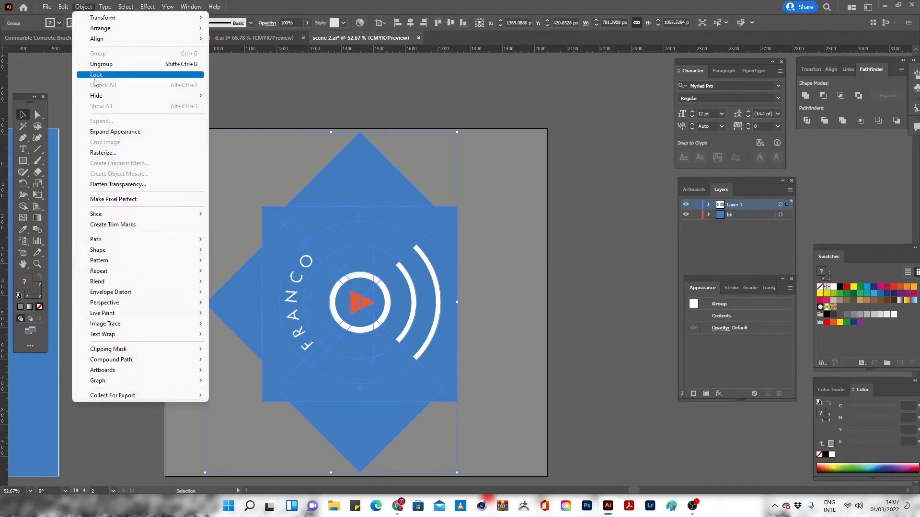
pyautogui.moveTo(118, 185)
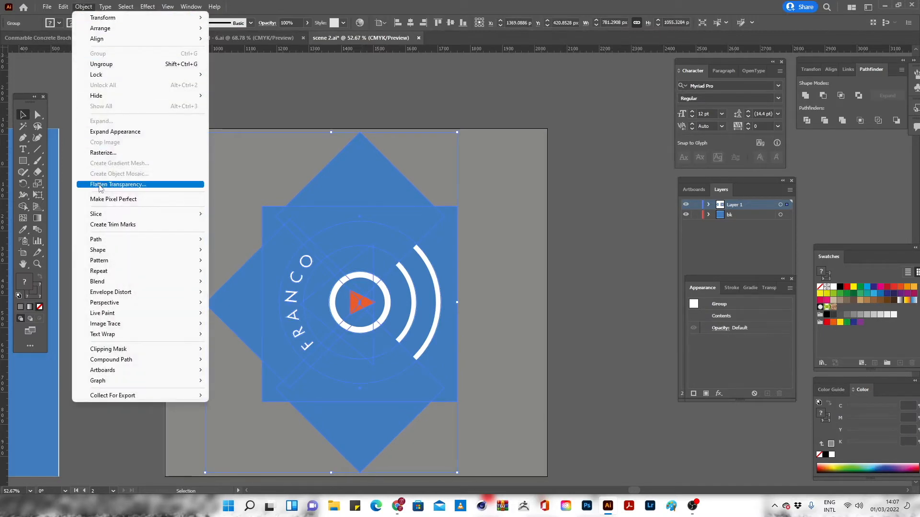
pyautogui.click(118, 184)
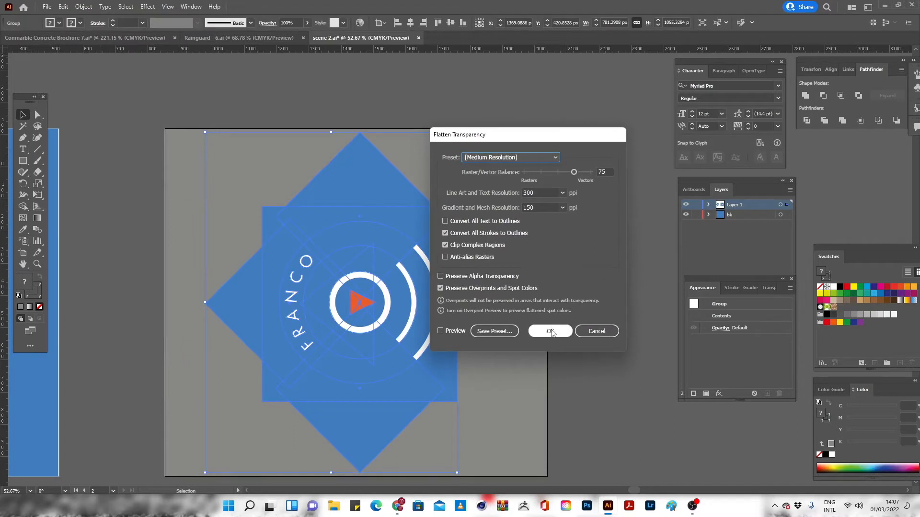
pyautogui.click(550, 331)
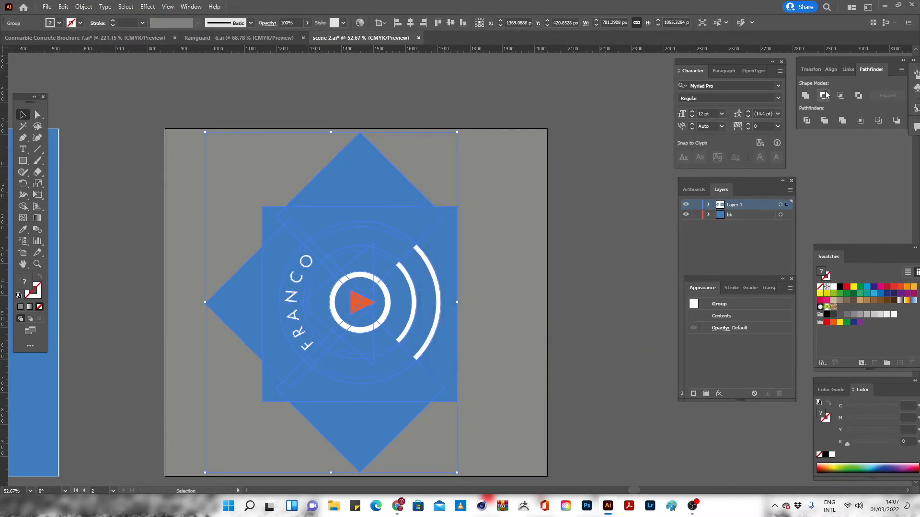
pyautogui.moveTo(805, 94)
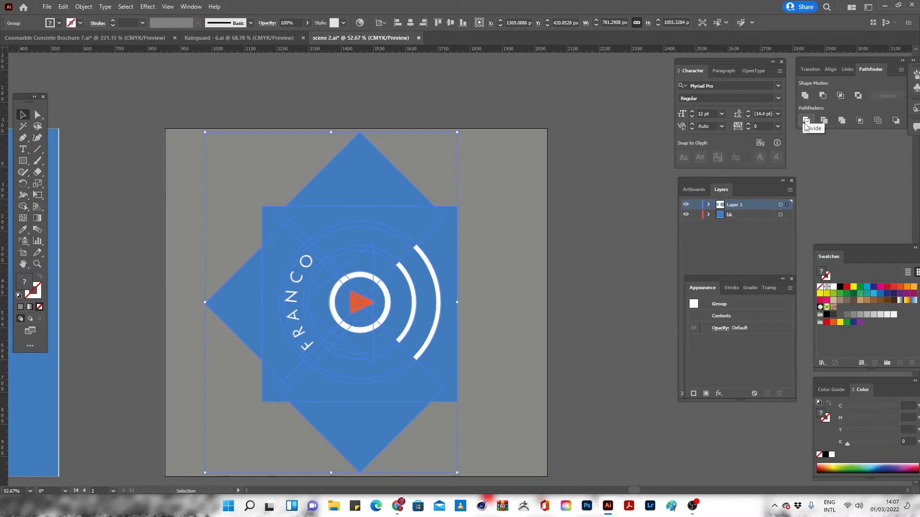
pyautogui.moveTo(609, 241)
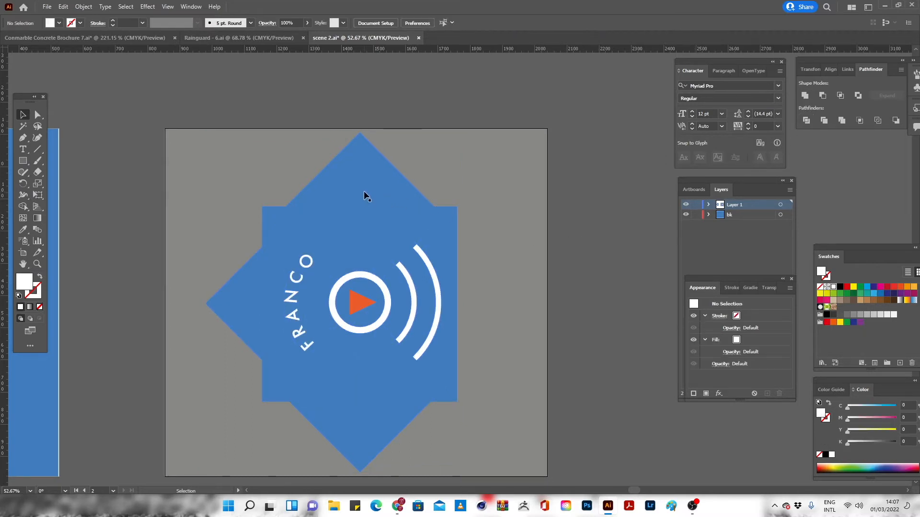
# Isolate the logo group and select its divided blue pieces sharing one fill colour
pyautogui.doubleClick(366, 196)
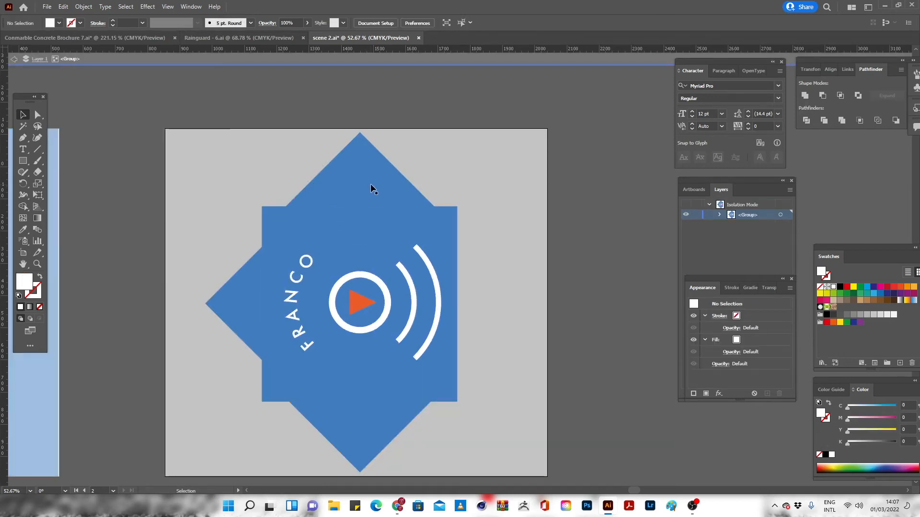
pyautogui.click(372, 189)
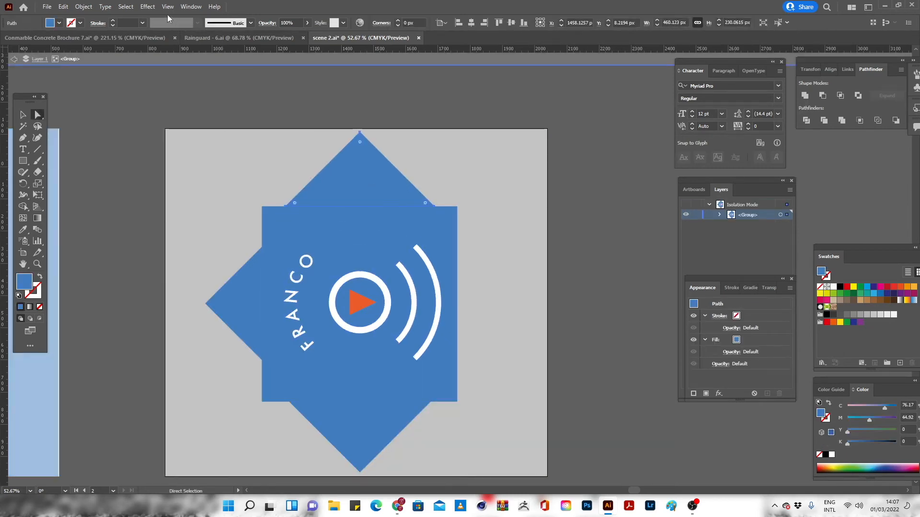
pyautogui.click(126, 6)
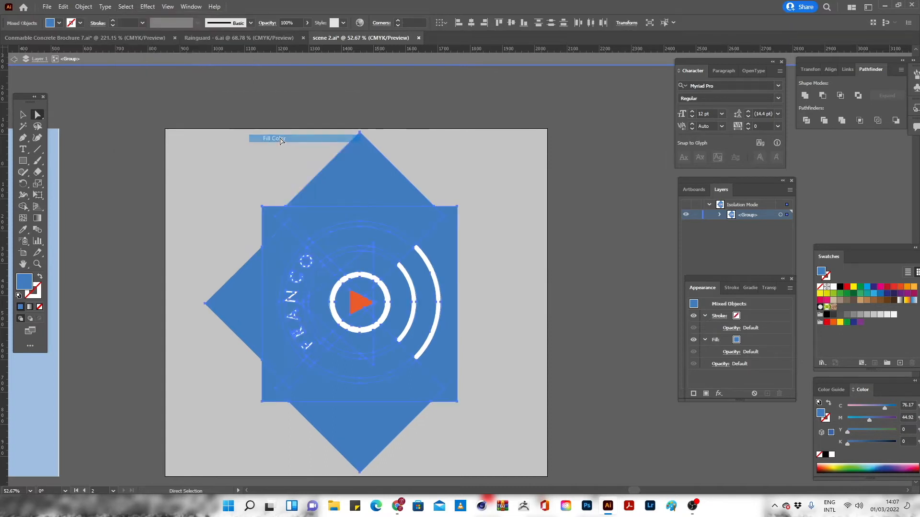
pyautogui.moveTo(543, 324)
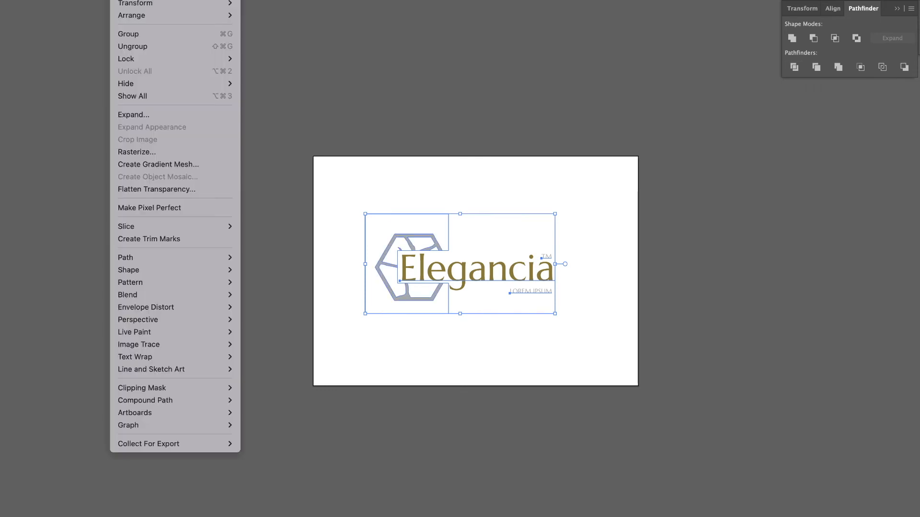
pyautogui.moveTo(149, 193)
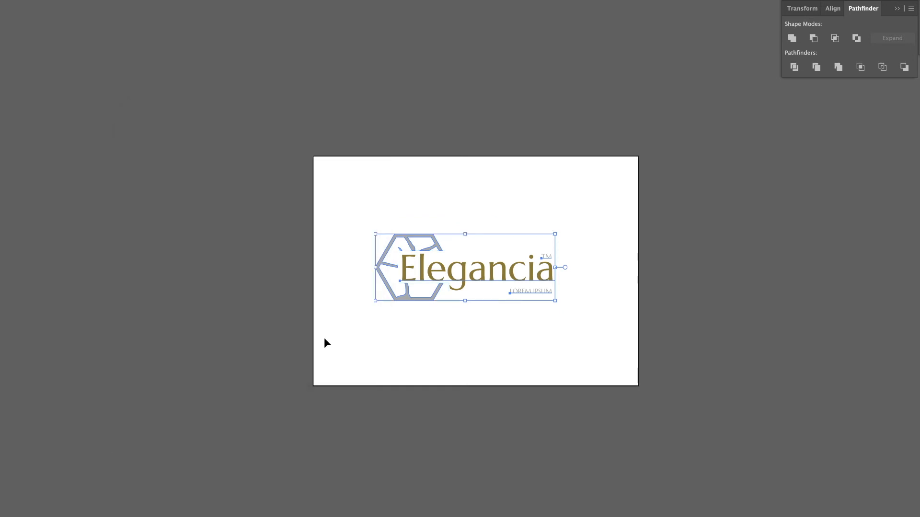
pyautogui.moveTo(435, 297)
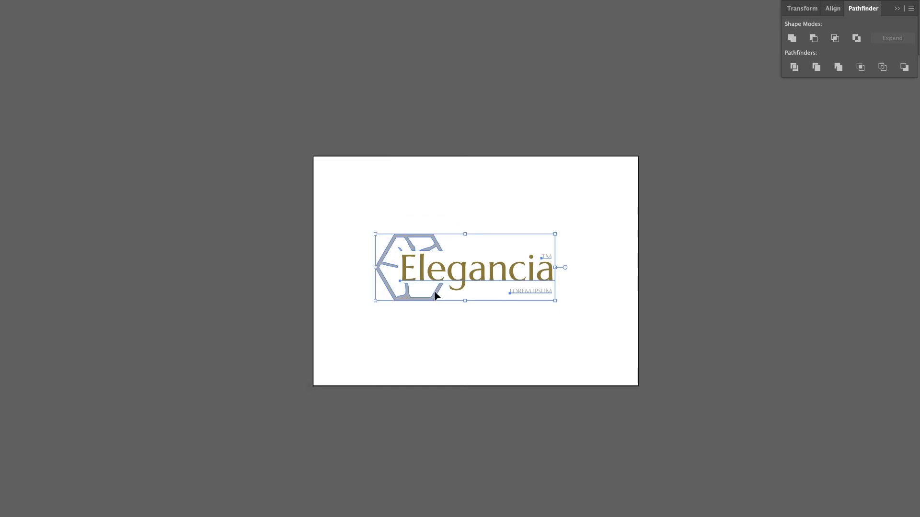